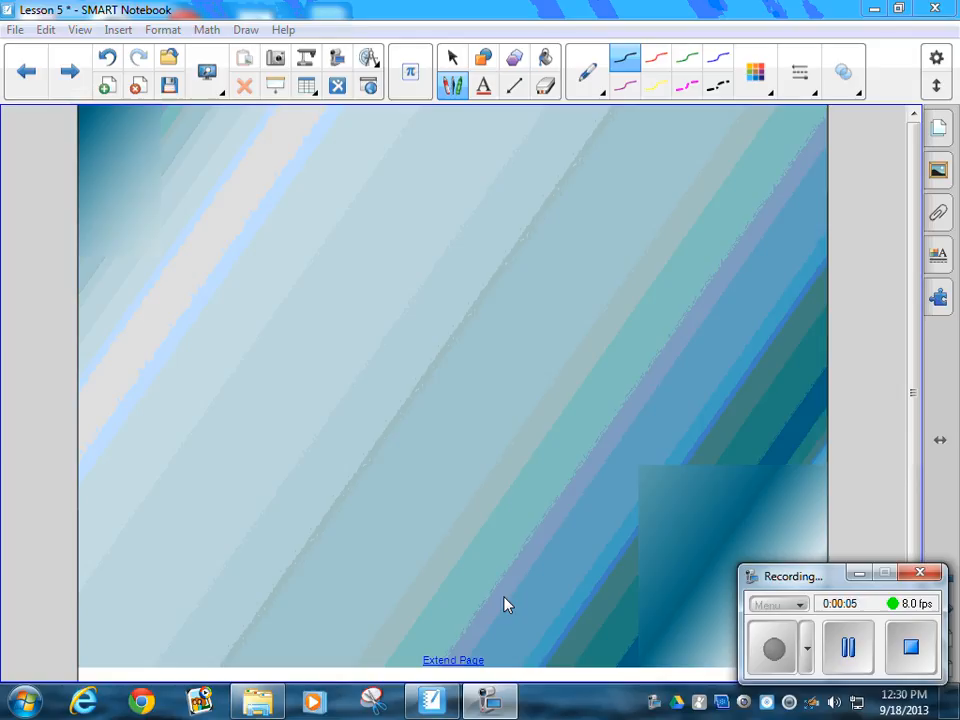
mouse_move(340, 222)
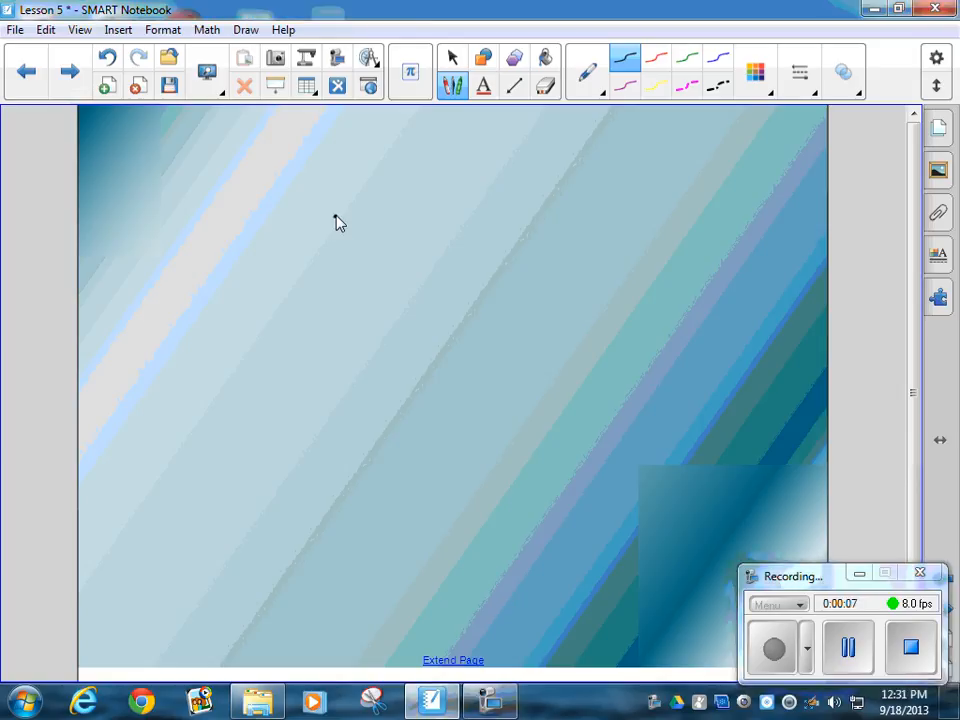
- Ink two decimal points of the alignment column on the page
left_click(336, 263)
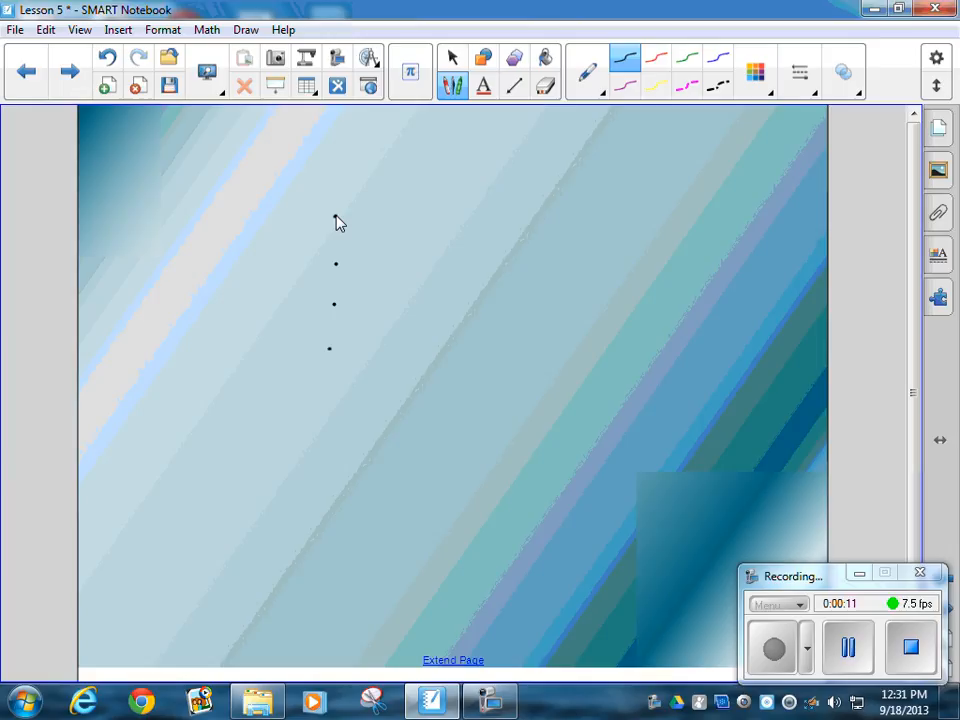
left_click(320, 210)
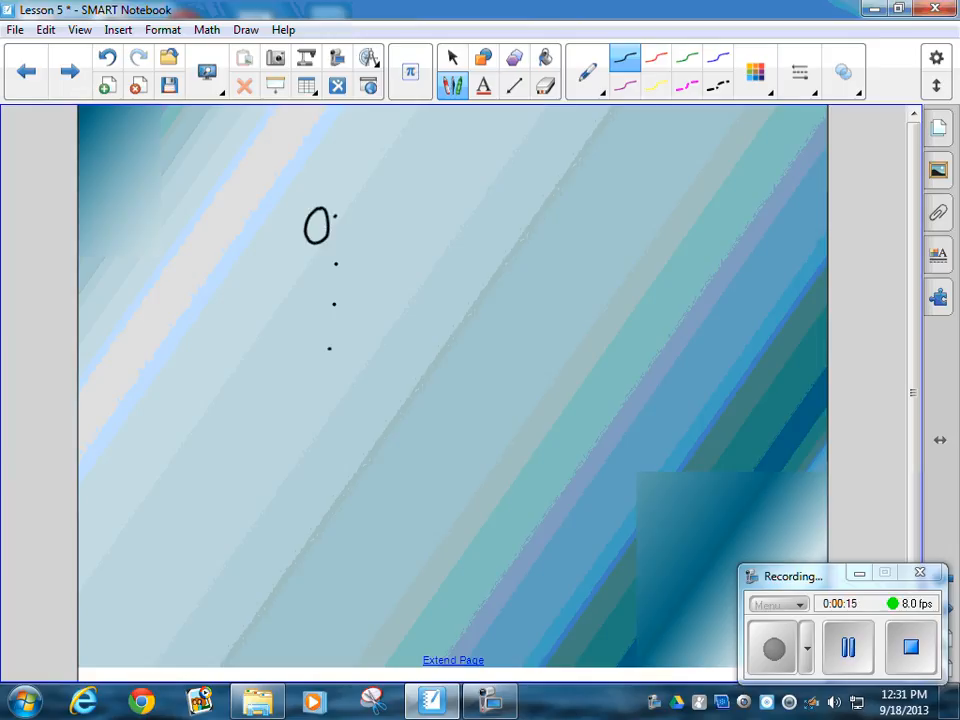
left_click_drag(315, 255, 325, 270)
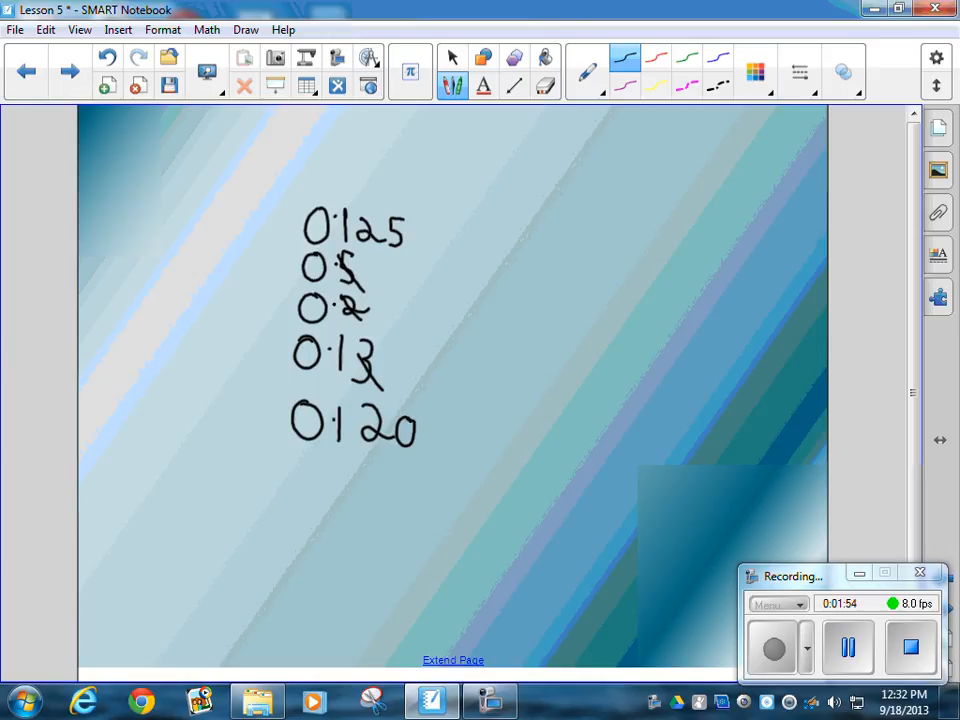
- Leave the pen and return to the Select tool, keeping the five decimals unchanged
left_click(452, 57)
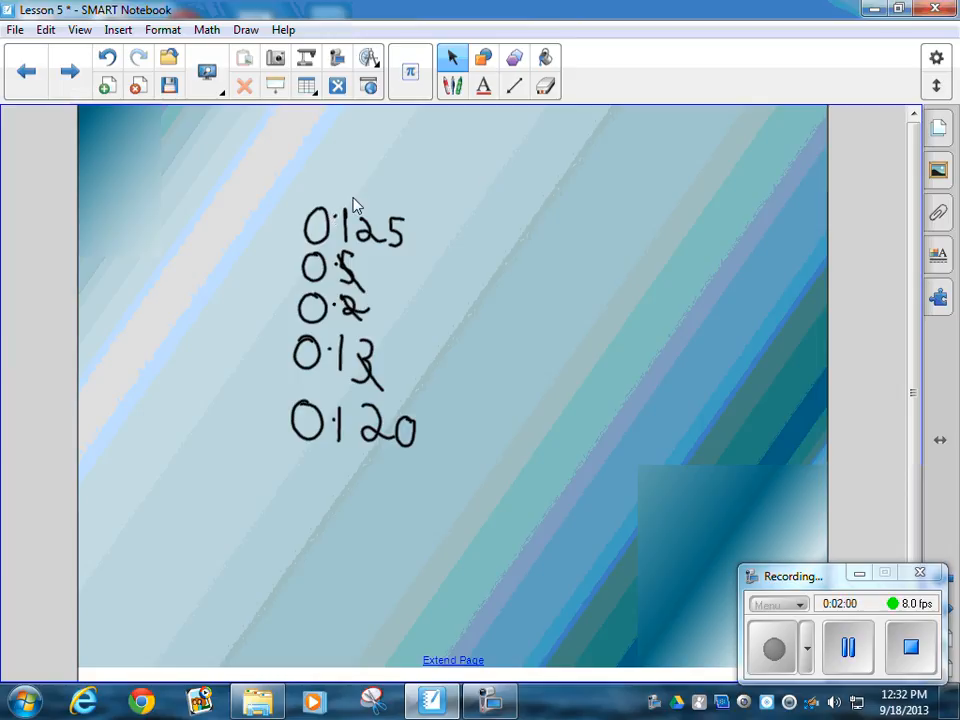